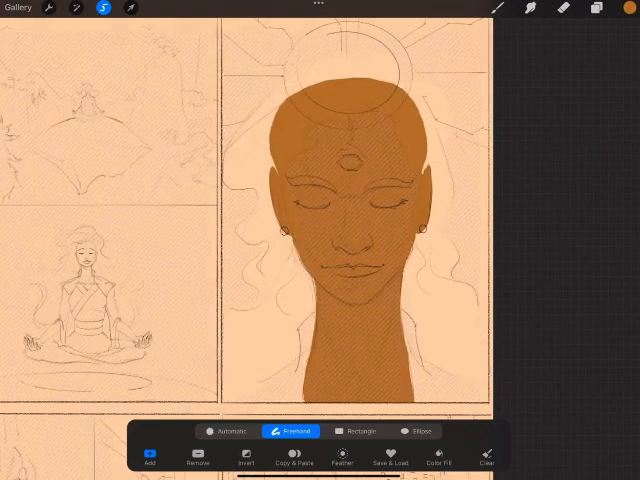
Fill the portrait's hair with an off-white and drop flat colour into the mountain panel.
click(624, 8)
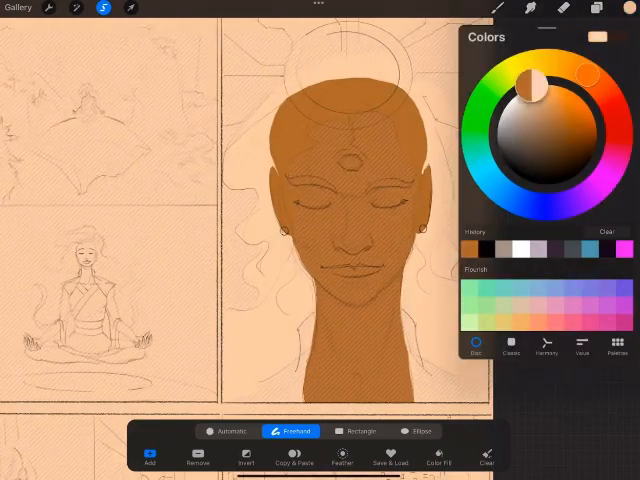
click(596, 8)
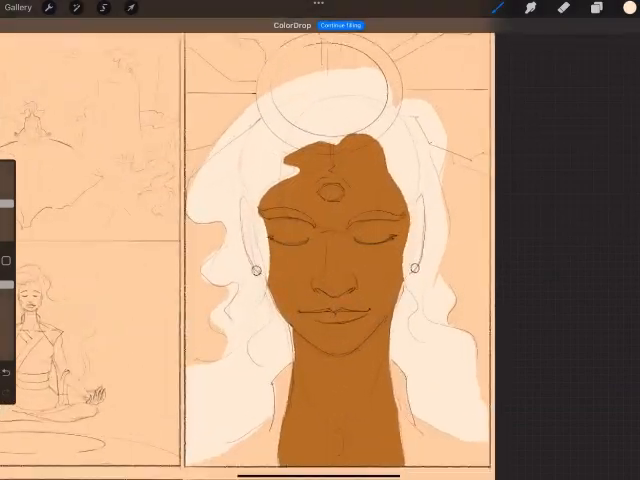
click(96, 8)
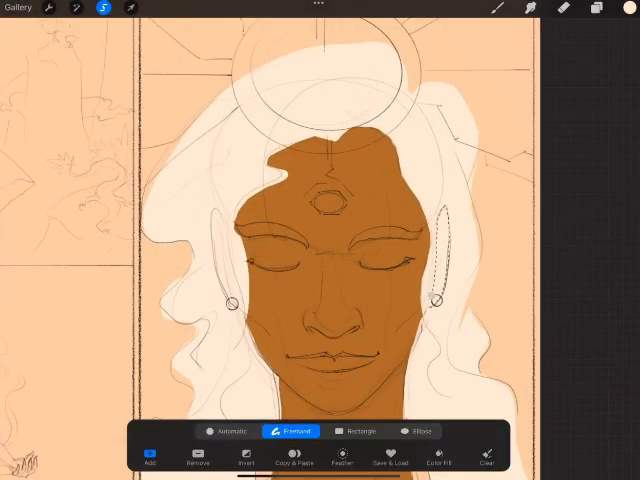
click(292, 464)
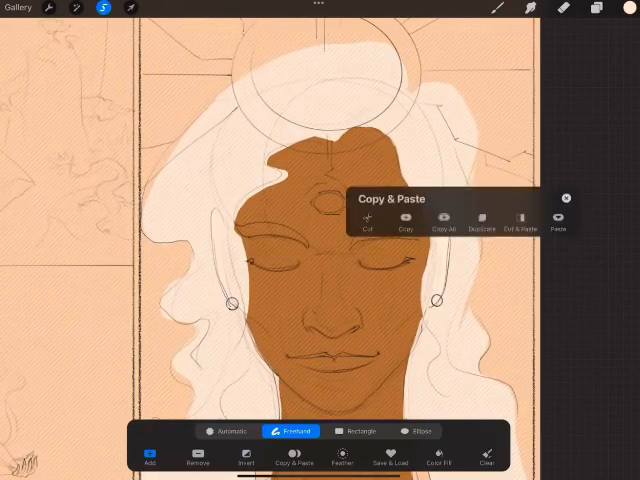
click(596, 8)
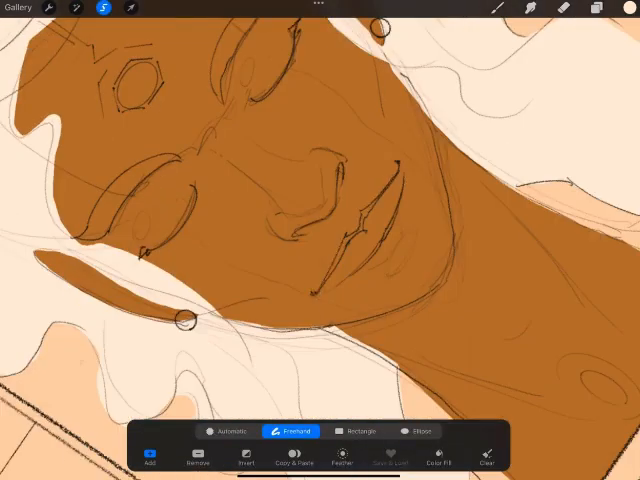
drag(396, 164, 318, 292)
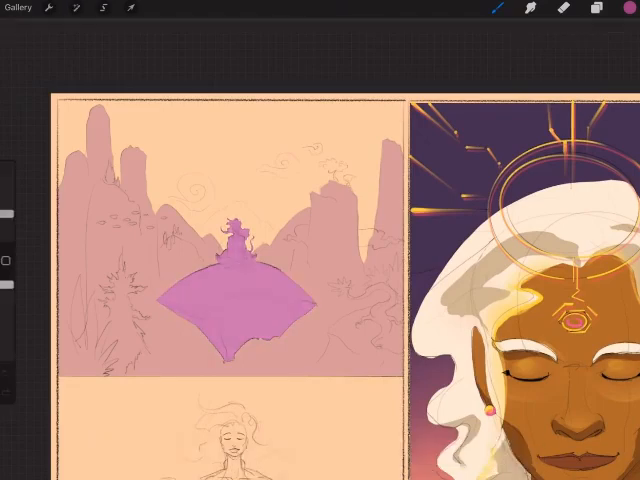
Fill the meditating figure with pink robes and white hair, then review the layers.
click(76, 8)
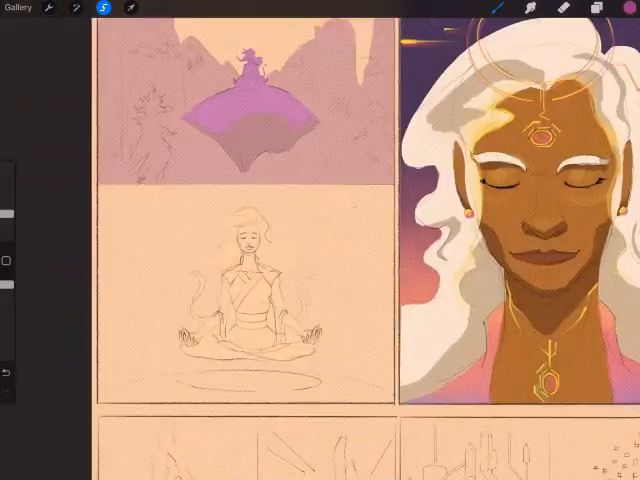
click(596, 8)
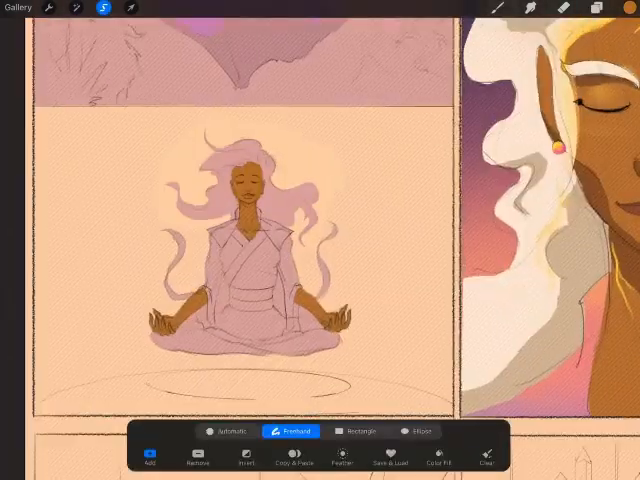
click(292, 460)
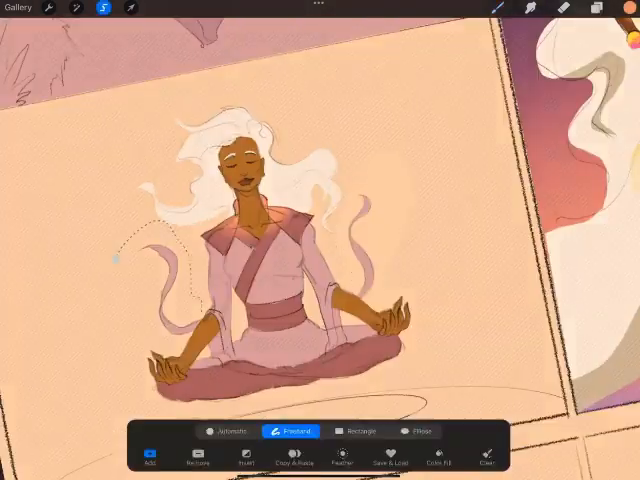
click(598, 8)
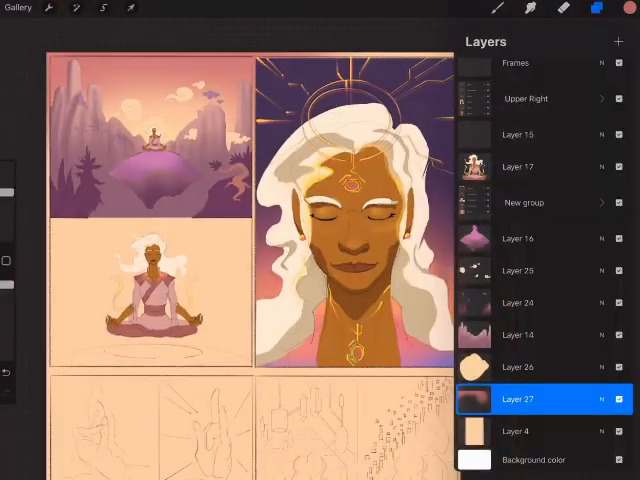
click(102, 8)
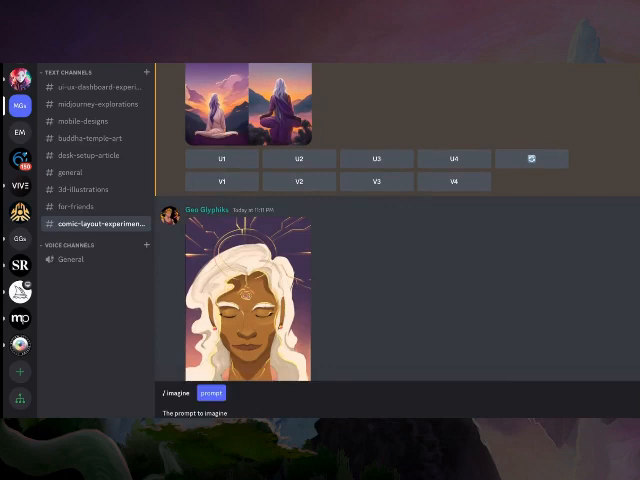
Browse the Midjourney channel's comic page uploads in Discord.
click(248, 290)
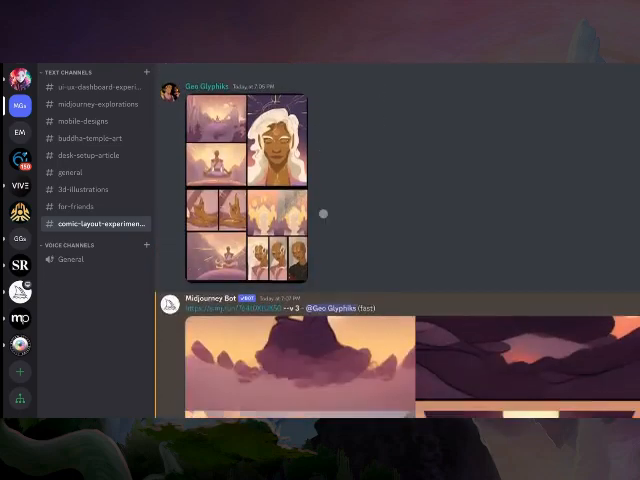
scroll(down, 3)
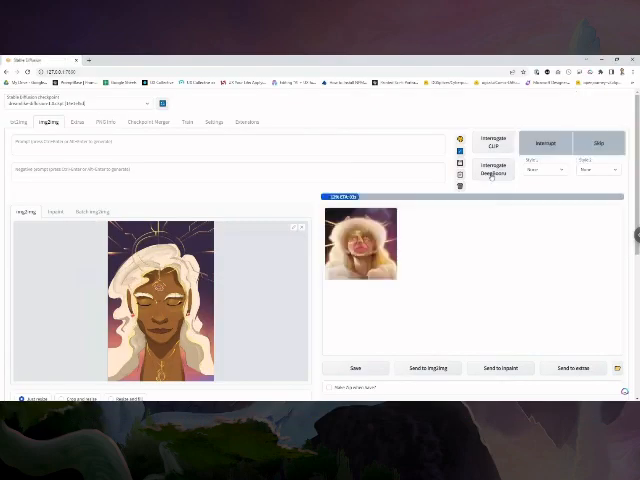
Generate img2img variations of the portrait and step through the results full size.
click(570, 142)
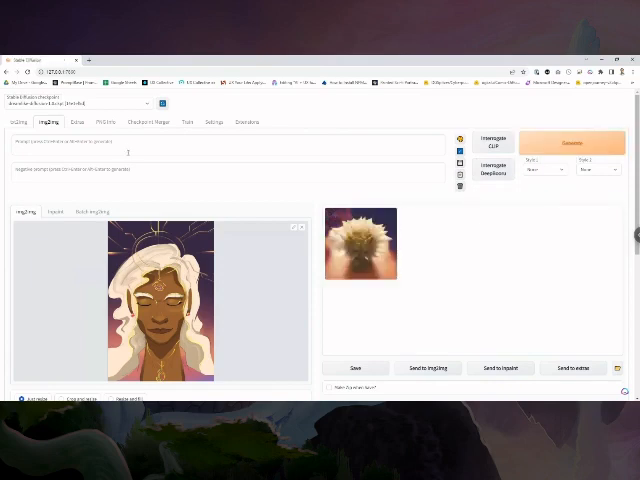
click(230, 146)
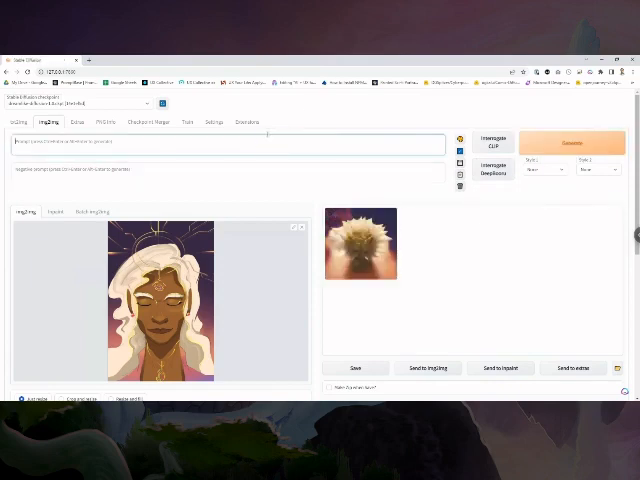
click(572, 142)
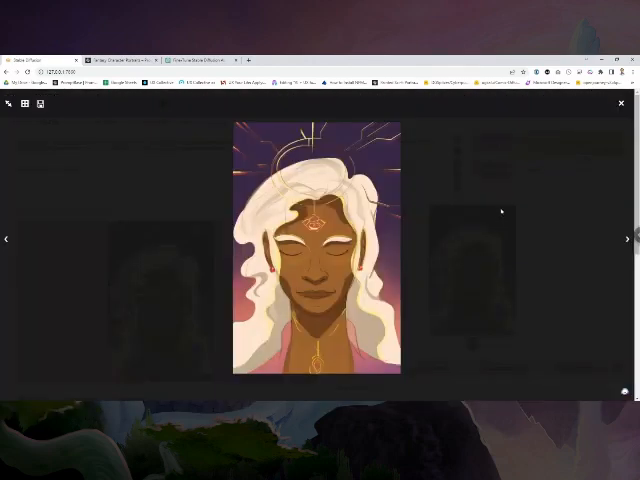
click(620, 104)
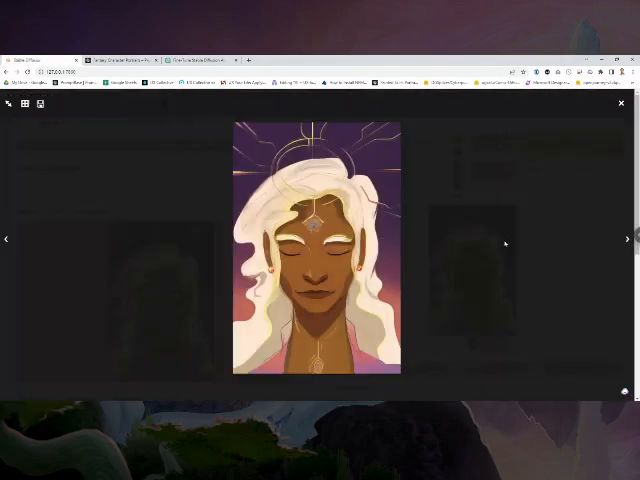
click(620, 104)
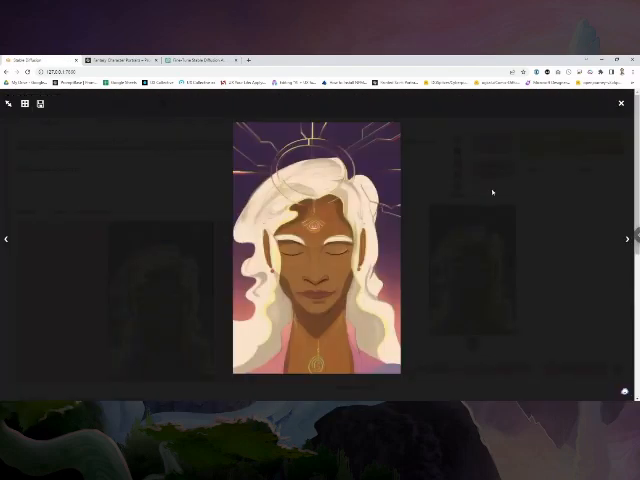
click(620, 104)
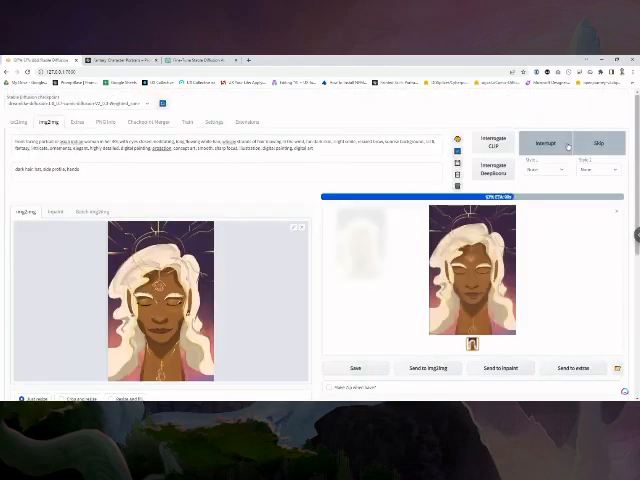
View the new result enlarged and reuse an earlier prompt from the history list.
scroll(down, 3)
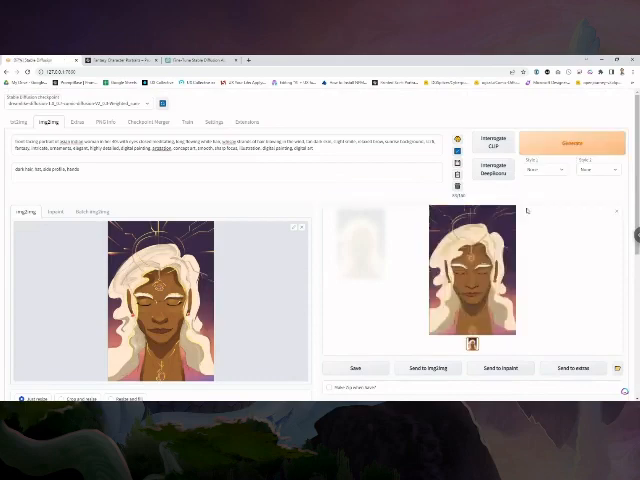
click(572, 142)
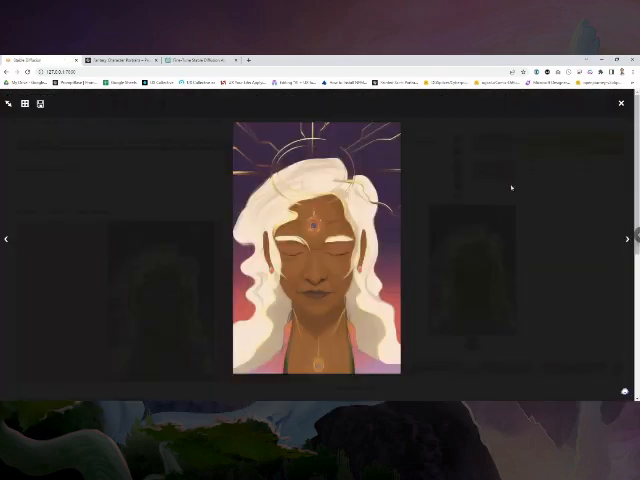
click(620, 104)
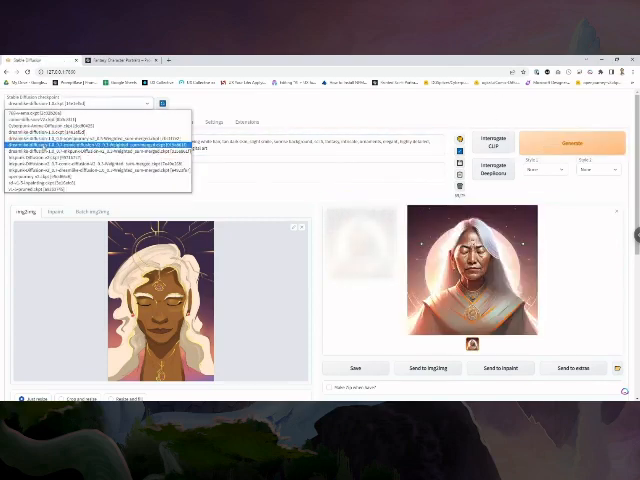
click(574, 144)
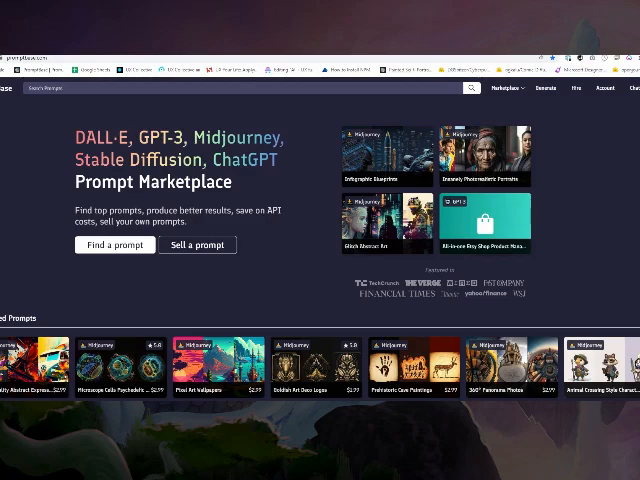
scroll(down, 3)
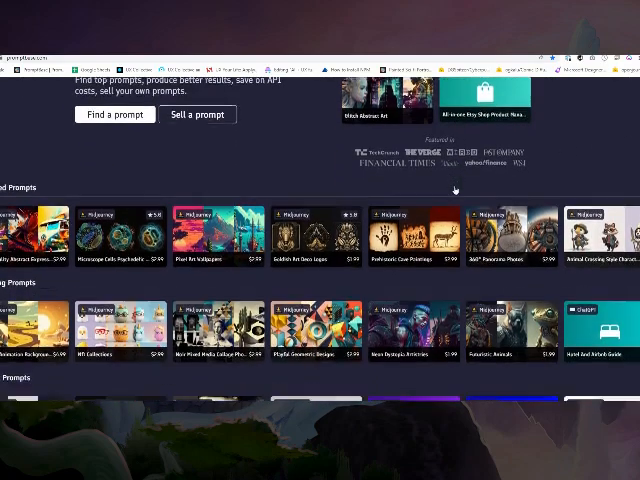
scroll(up, 3)
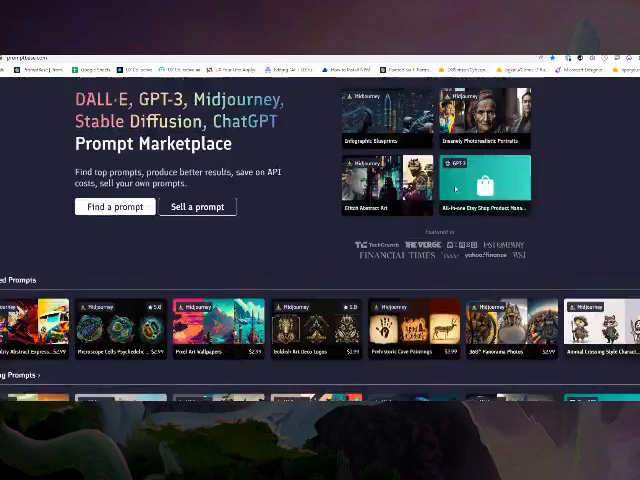
click(604, 88)
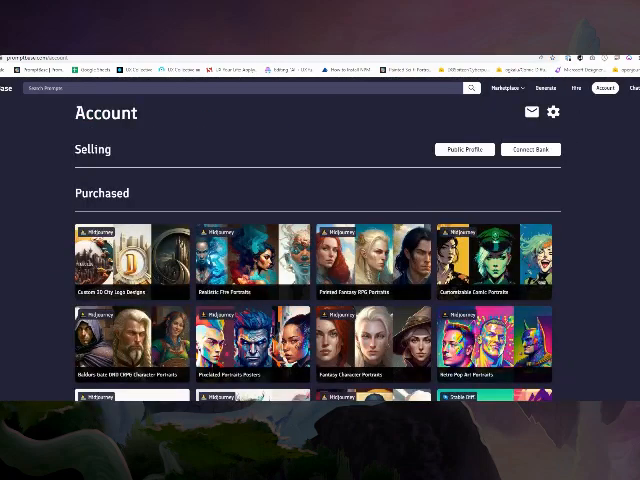
scroll(down, 3)
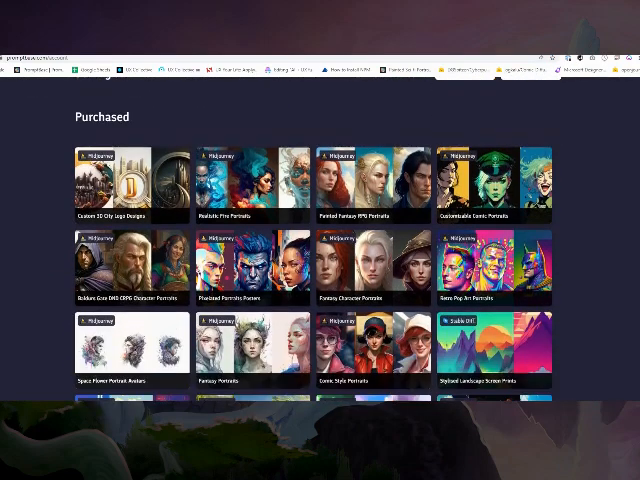
scroll(down, 3)
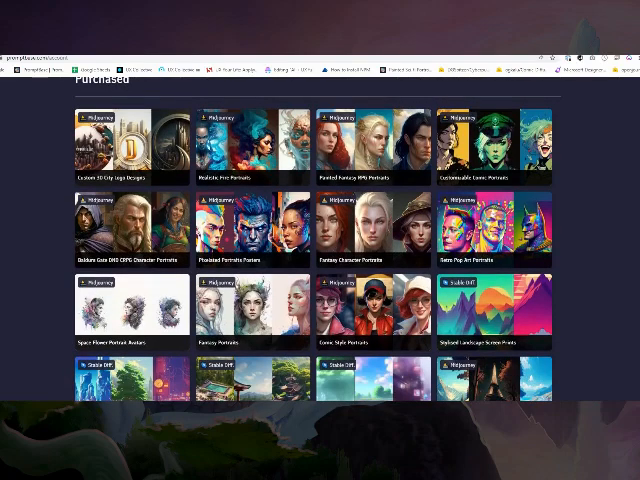
scroll(down, 3)
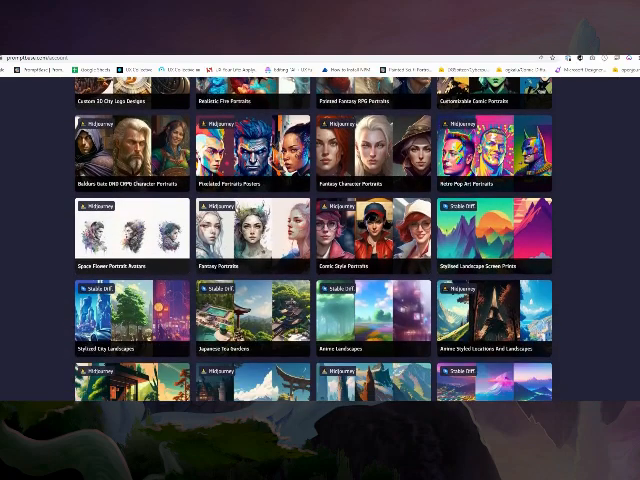
scroll(down, 3)
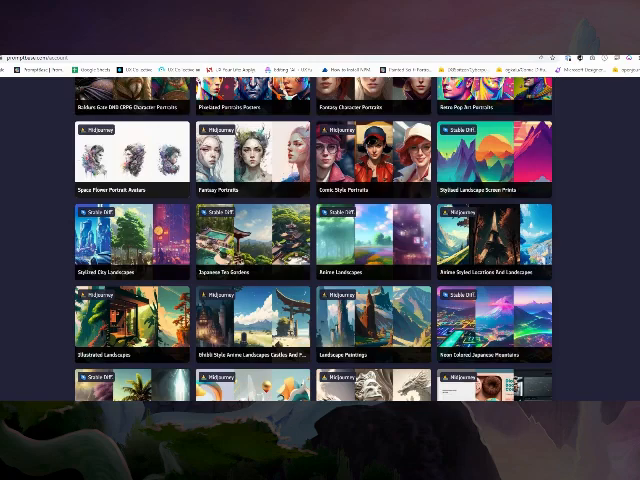
scroll(down, 3)
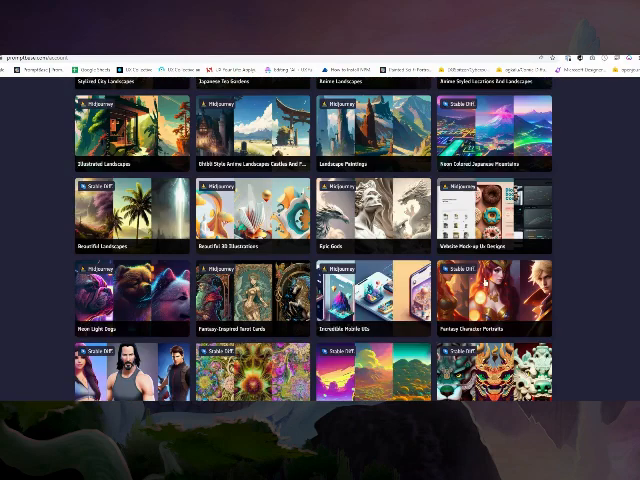
click(490, 296)
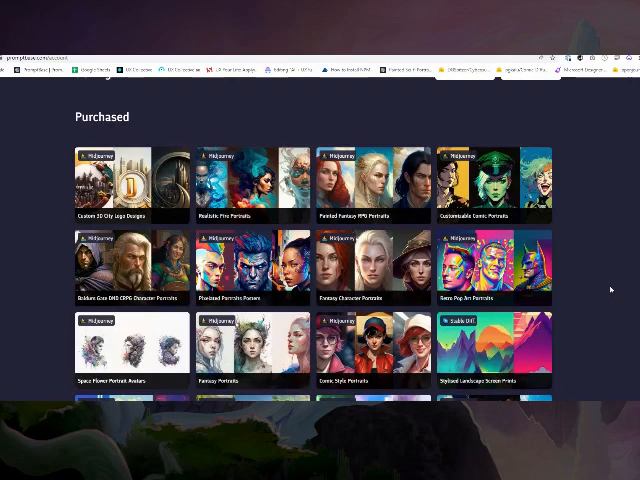
scroll(down, 3)
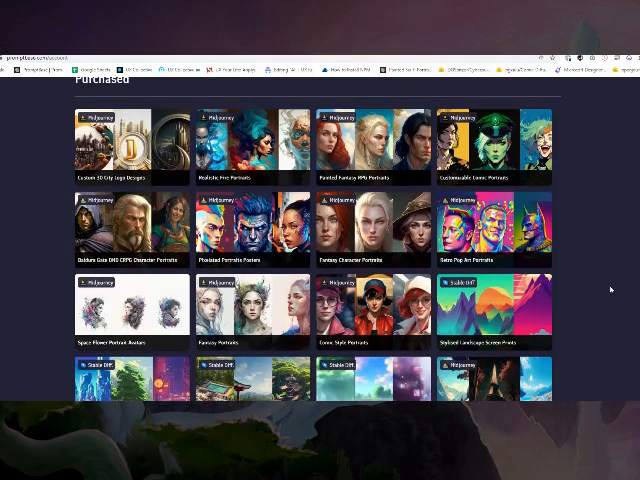
scroll(up, 3)
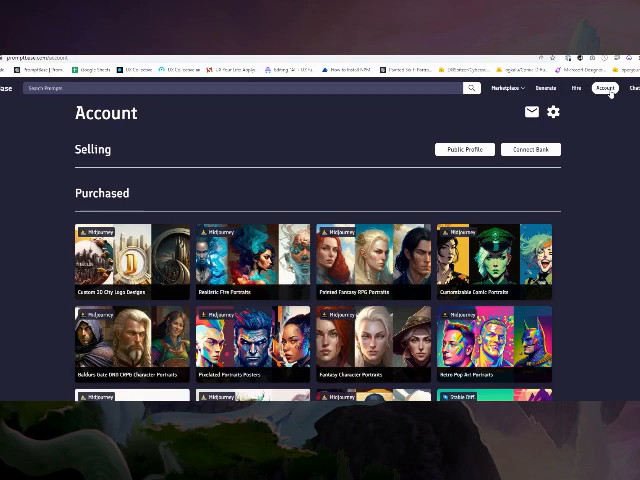
mouse_move(612, 140)
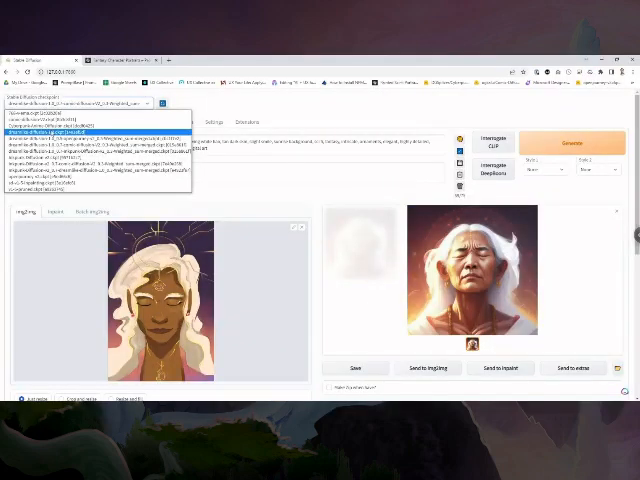
mouse_move(332, 152)
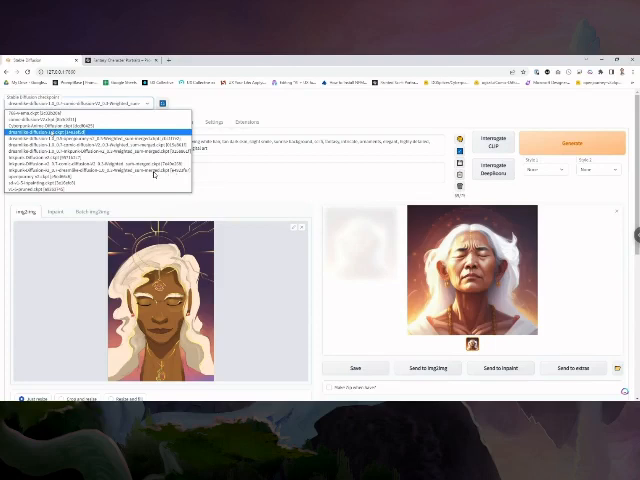
mouse_move(356, 240)
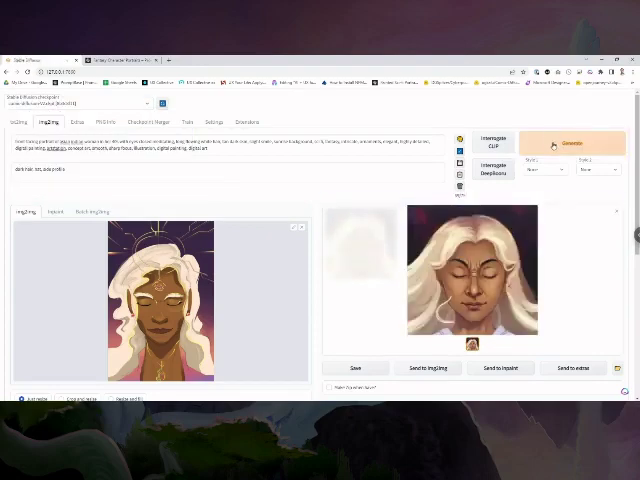
Generate more detailed portraits of the white-haired face and enlarge the best result.
click(572, 144)
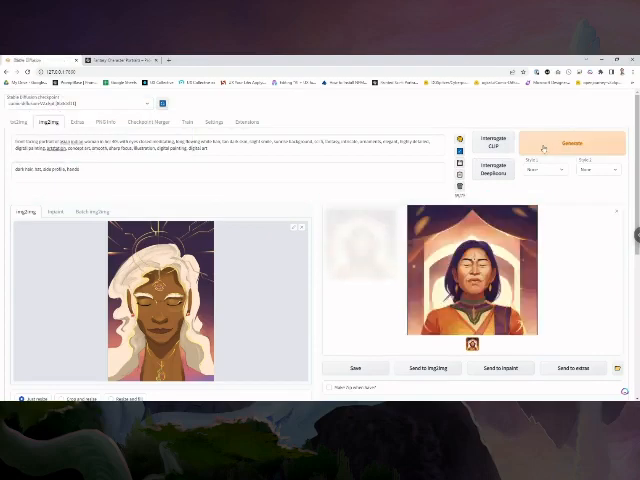
click(572, 144)
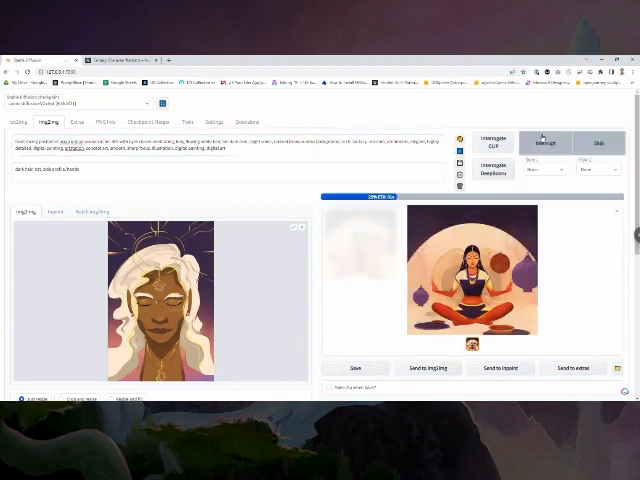
click(572, 144)
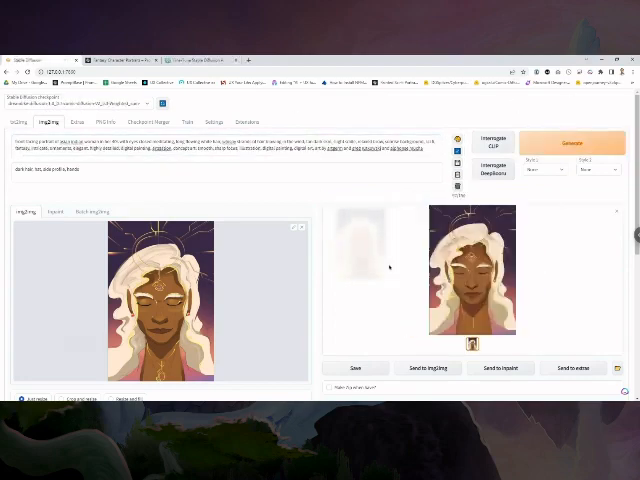
click(572, 144)
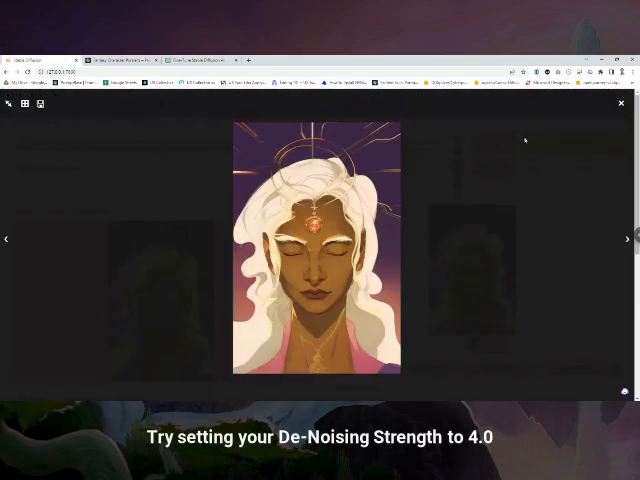
click(620, 104)
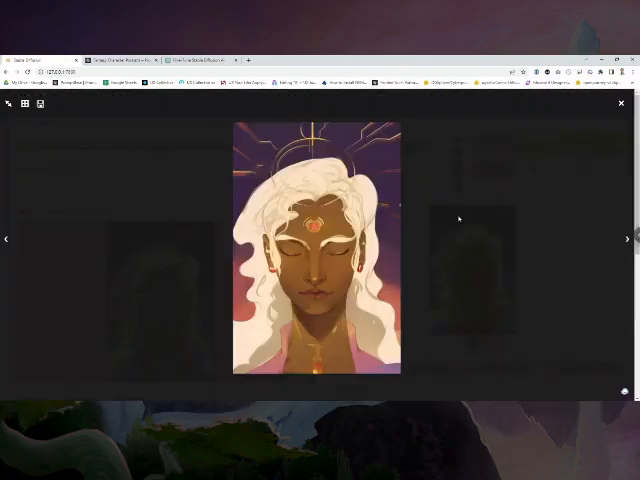
Generate a detailed version of the mountain scene, briefly visiting the purchased prompts page.
click(628, 238)
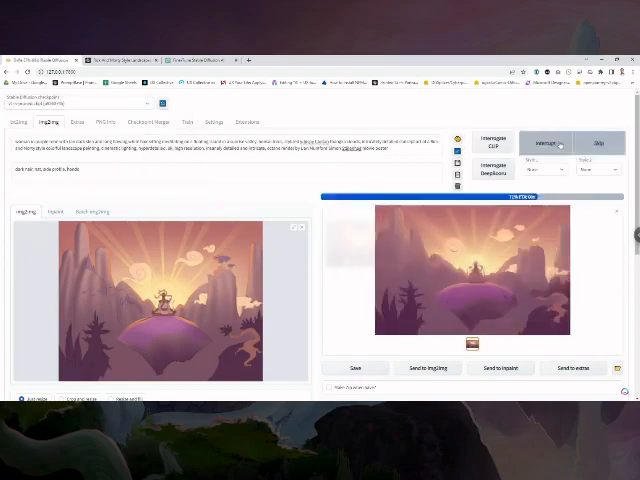
click(572, 144)
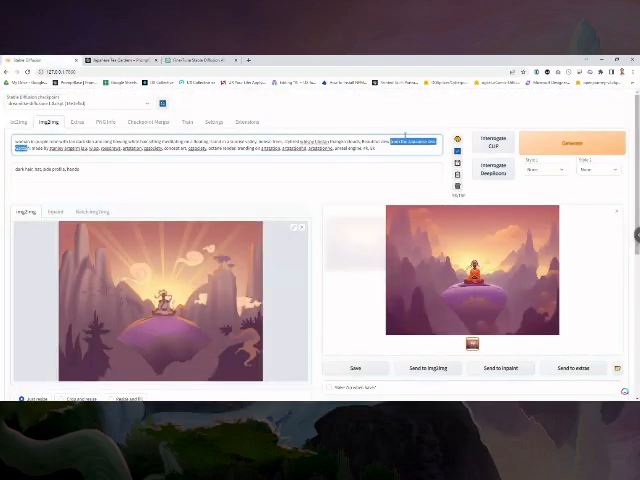
click(572, 144)
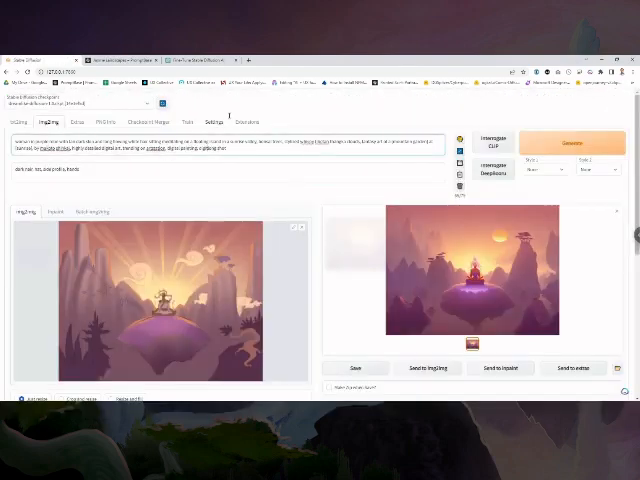
click(572, 144)
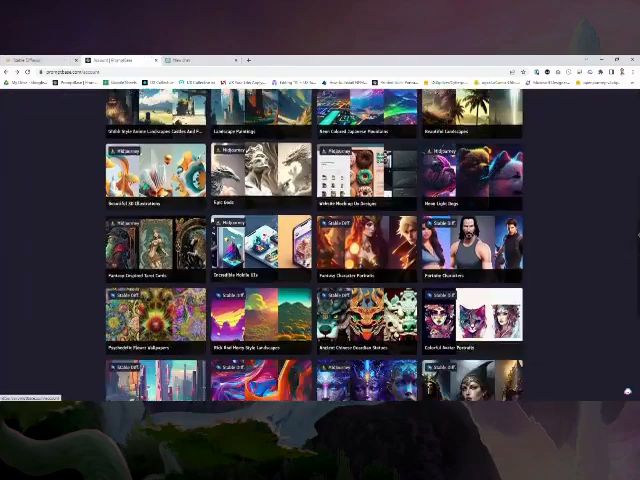
click(368, 244)
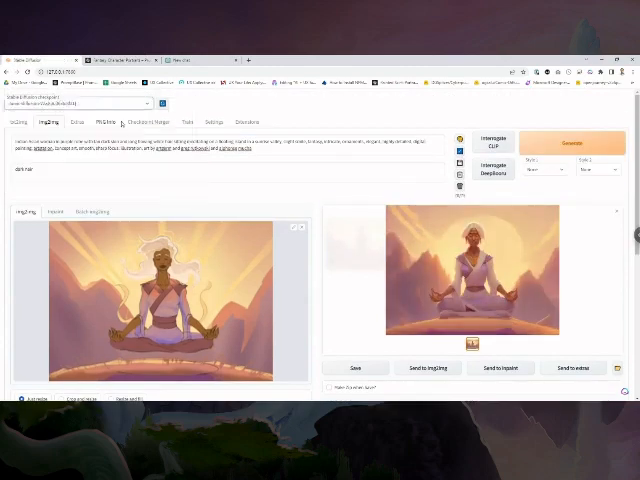
Generate the full meditating figure and scroll down to the sampling settings.
scroll(down, 3)
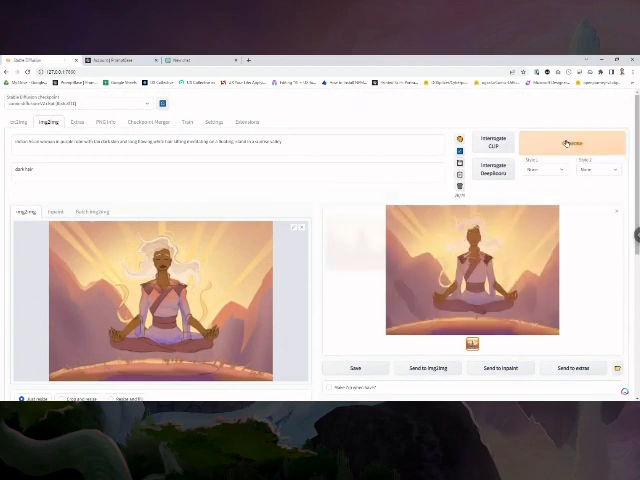
click(572, 144)
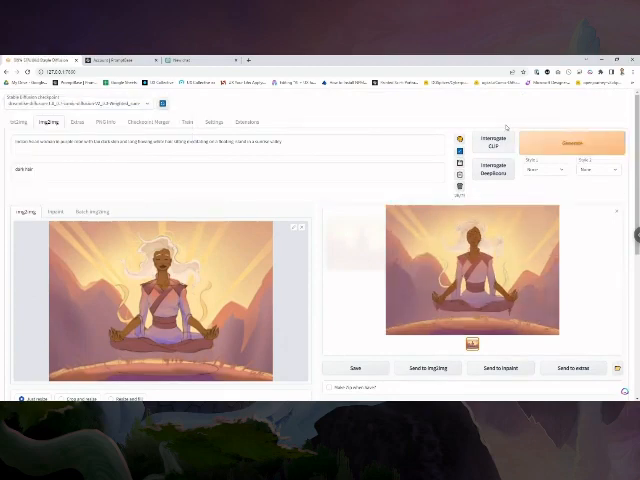
scroll(down, 3)
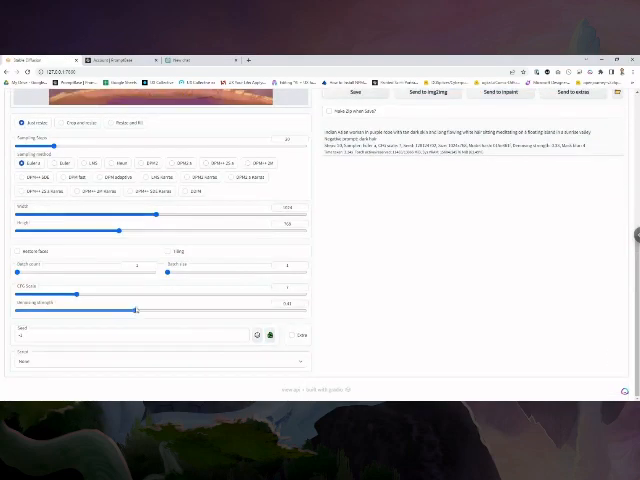